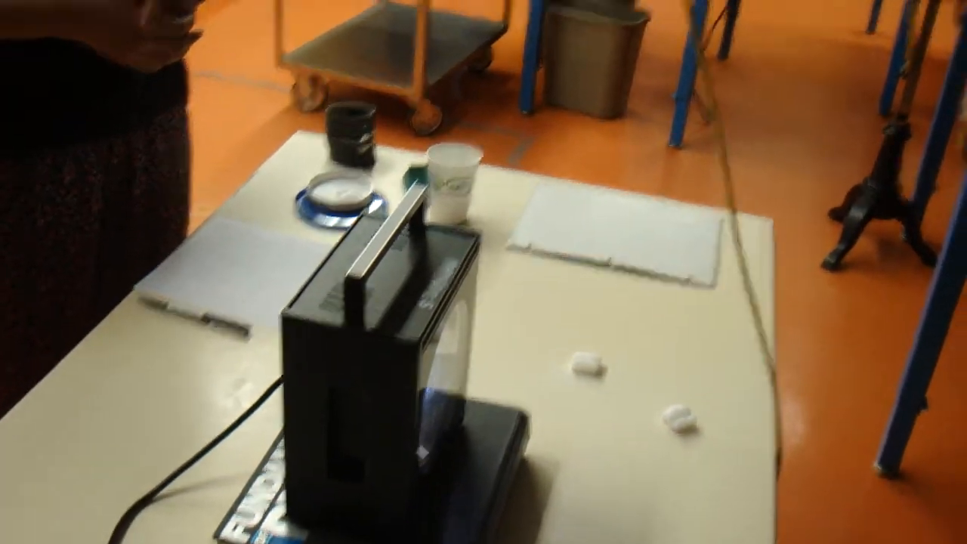
mouse_move(483, 272)
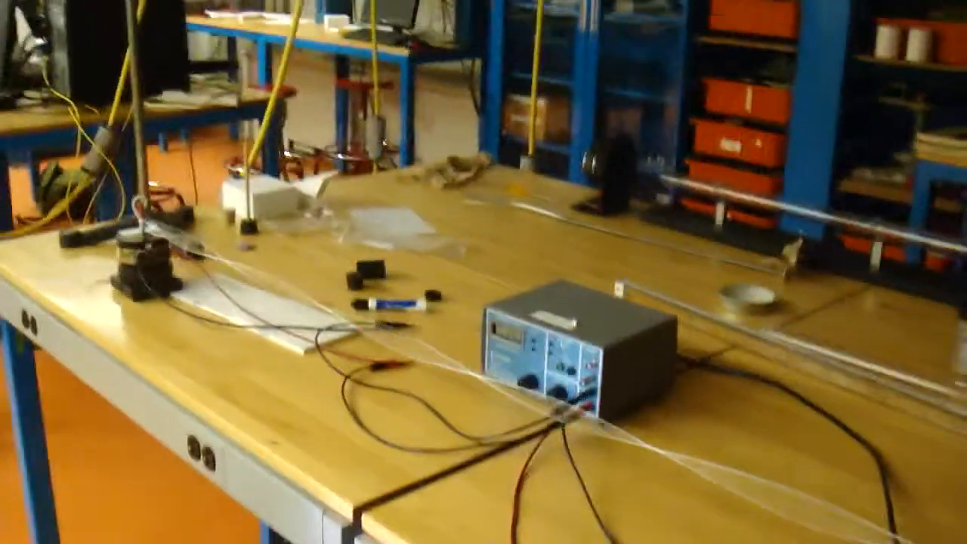